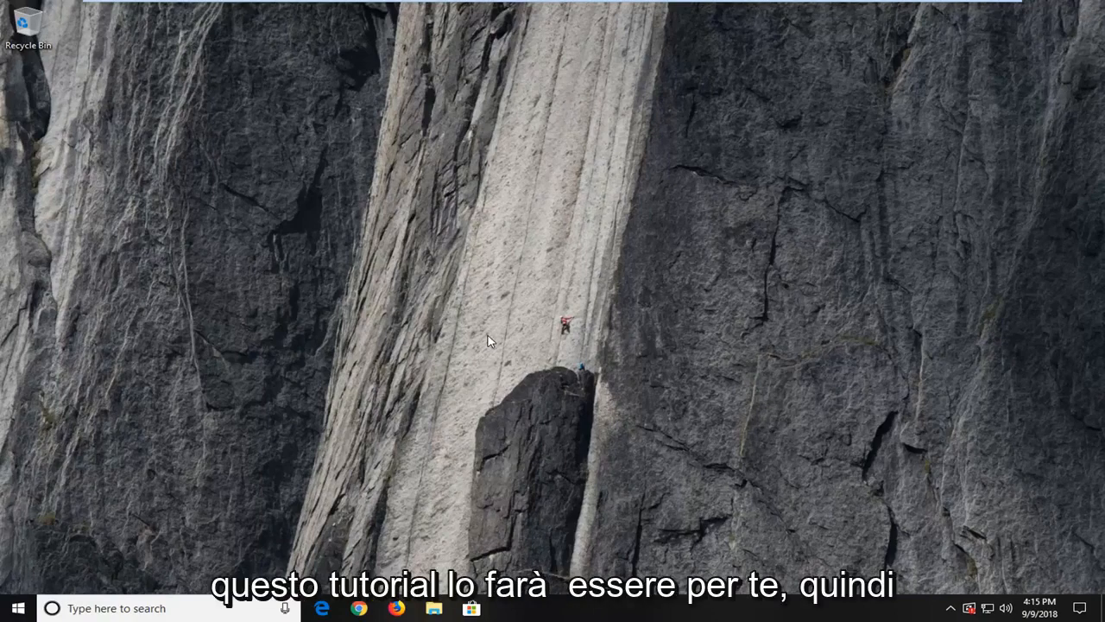
pyautogui.moveTo(1045, 511)
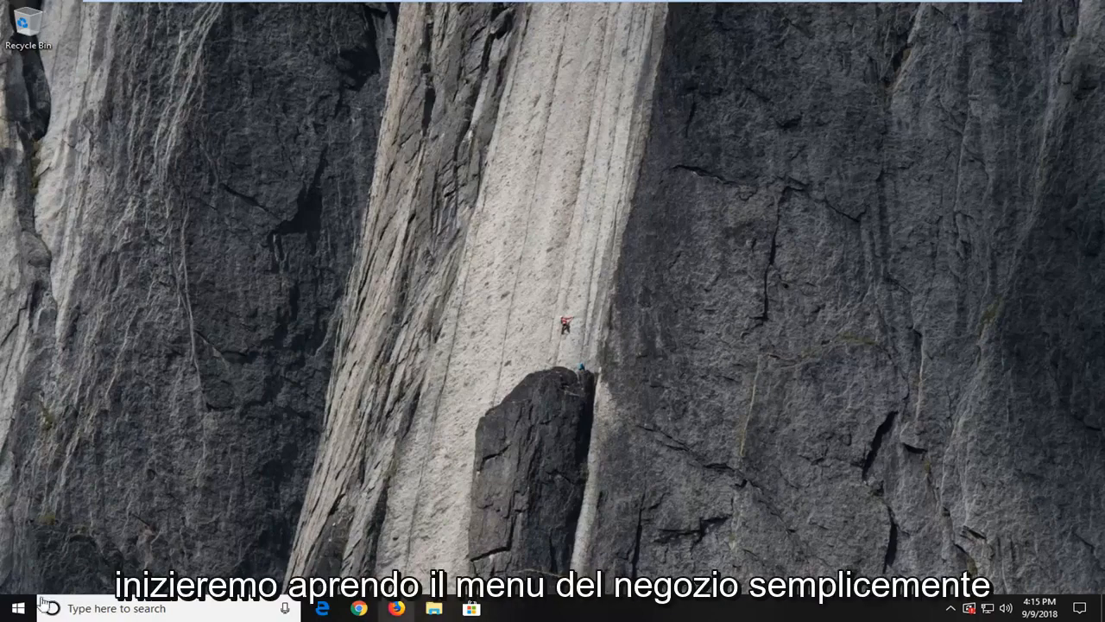
# Launch the Services console by searching 'services' from Start.
pyautogui.click(14, 606)
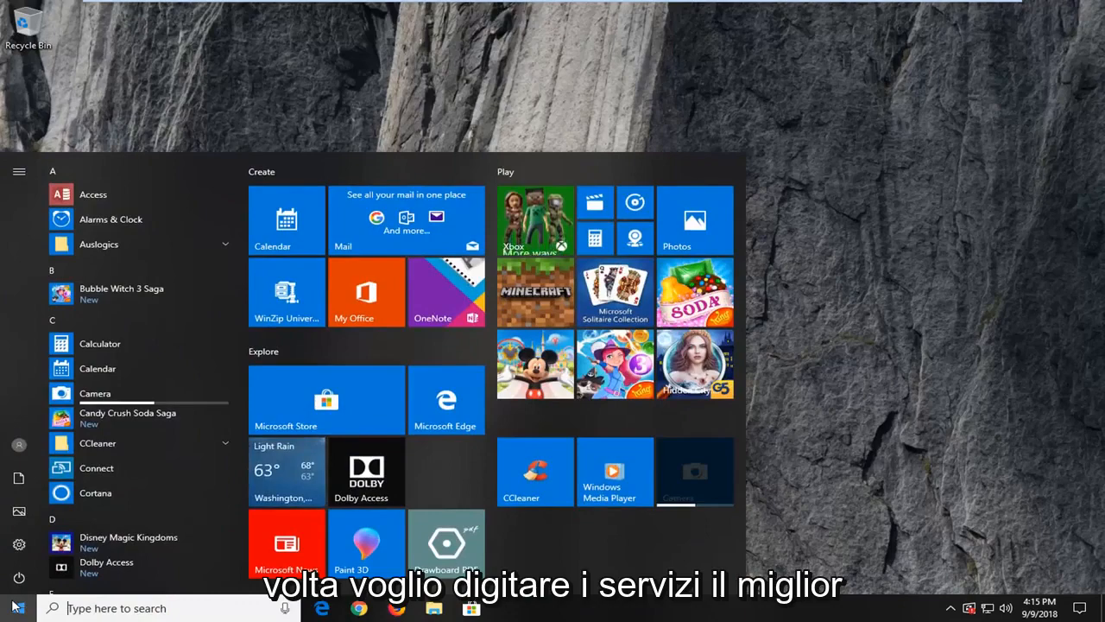
pyautogui.write('services')
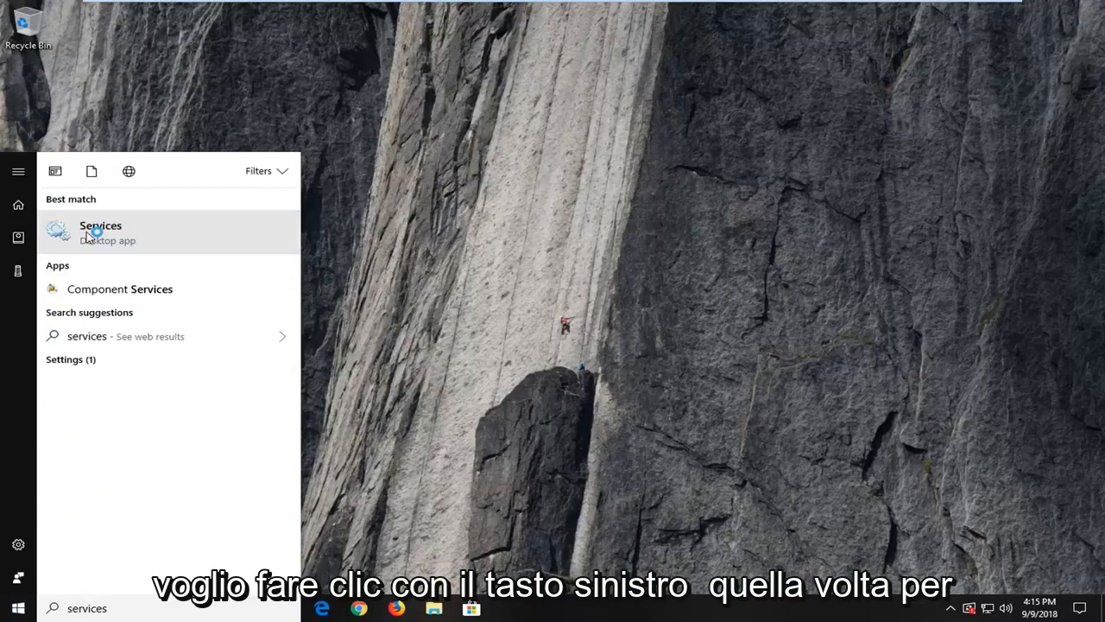
pyautogui.click(100, 231)
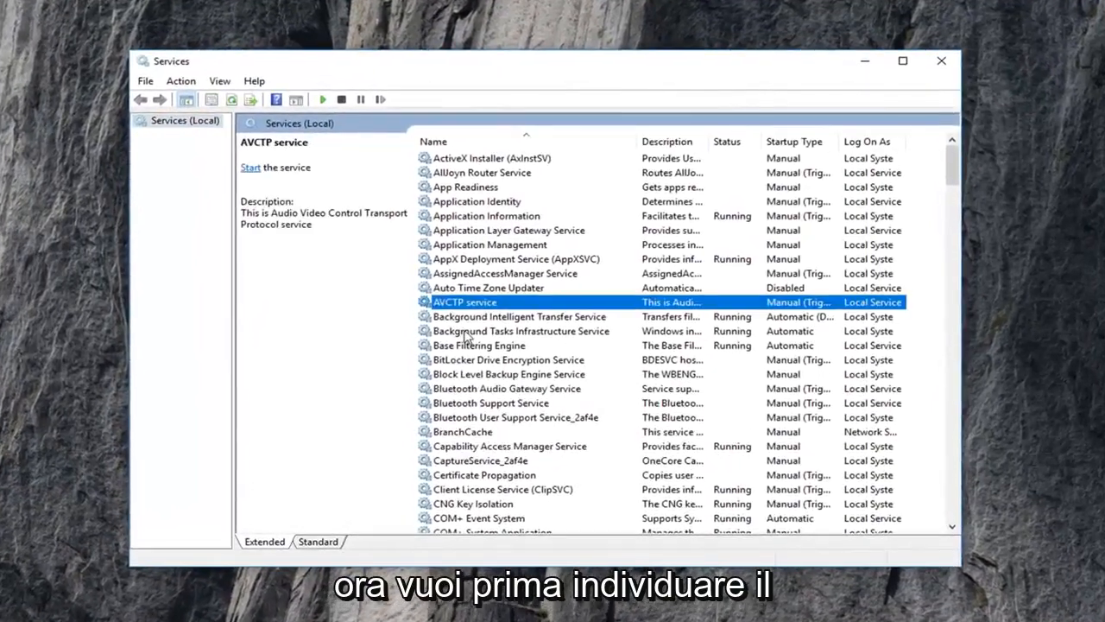
# Stop the Background Intelligent Transfer Service from its properties and confirm with OK.
pyautogui.click(518, 316)
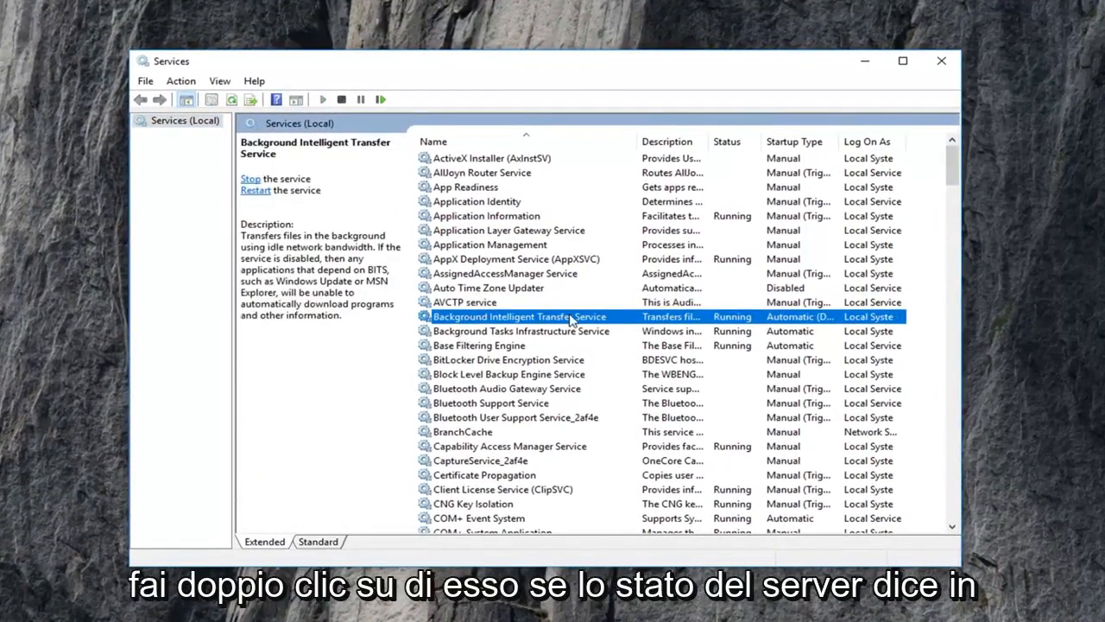
pyautogui.doubleClick(525, 316)
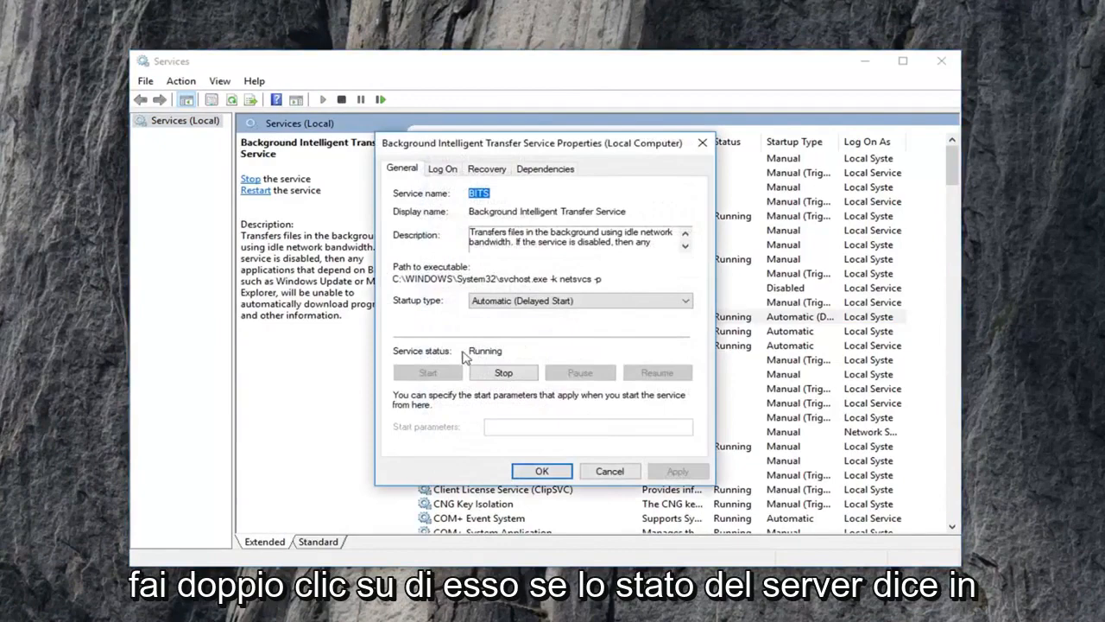
pyautogui.moveTo(490, 357)
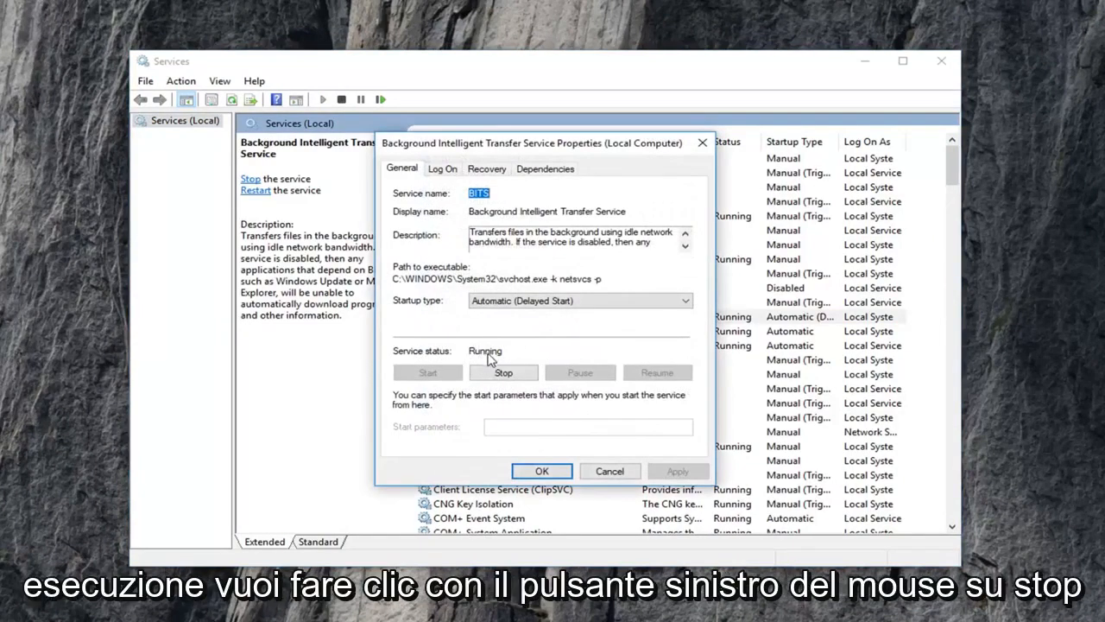
pyautogui.click(505, 373)
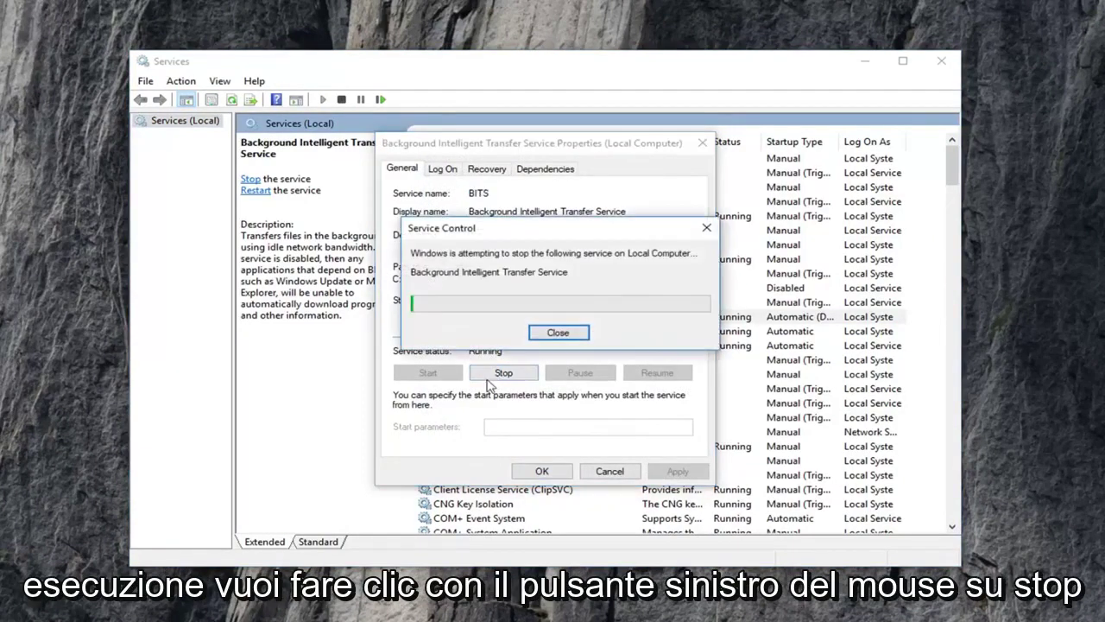
pyautogui.click(559, 331)
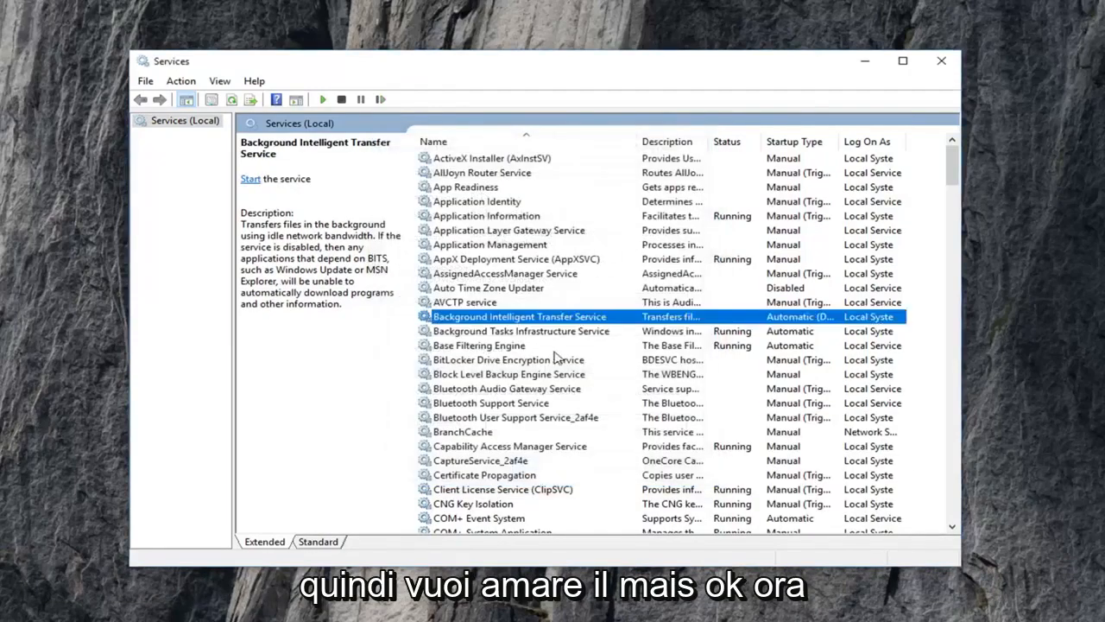
# Stop the Windows Update service, dismiss the Service Control notice and confirm with OK.
pyautogui.scroll(-3)
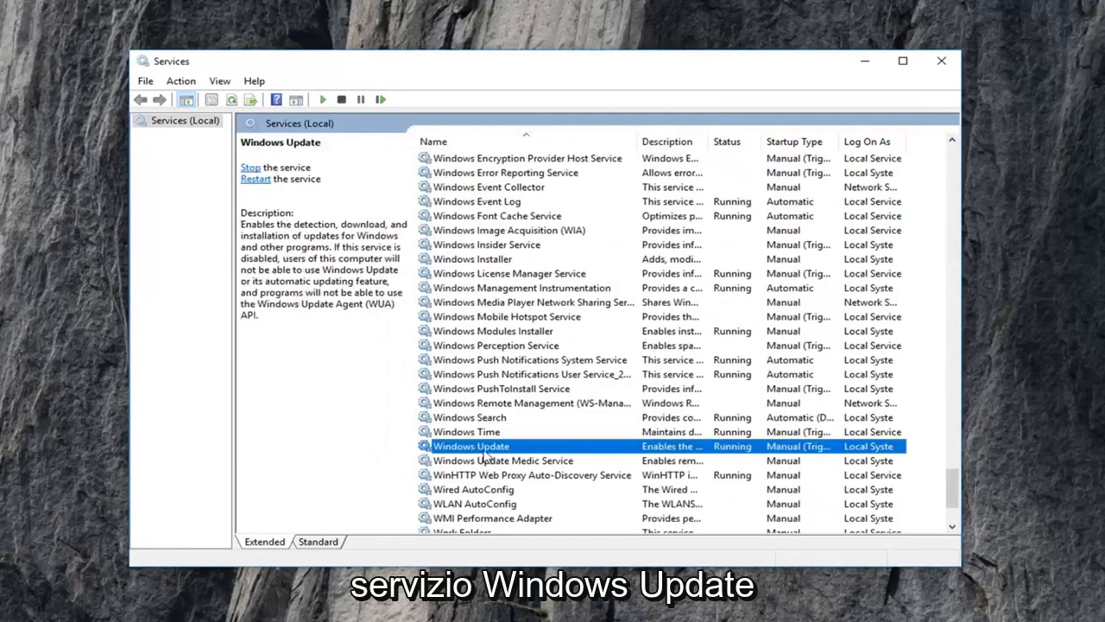
pyautogui.doubleClick(470, 446)
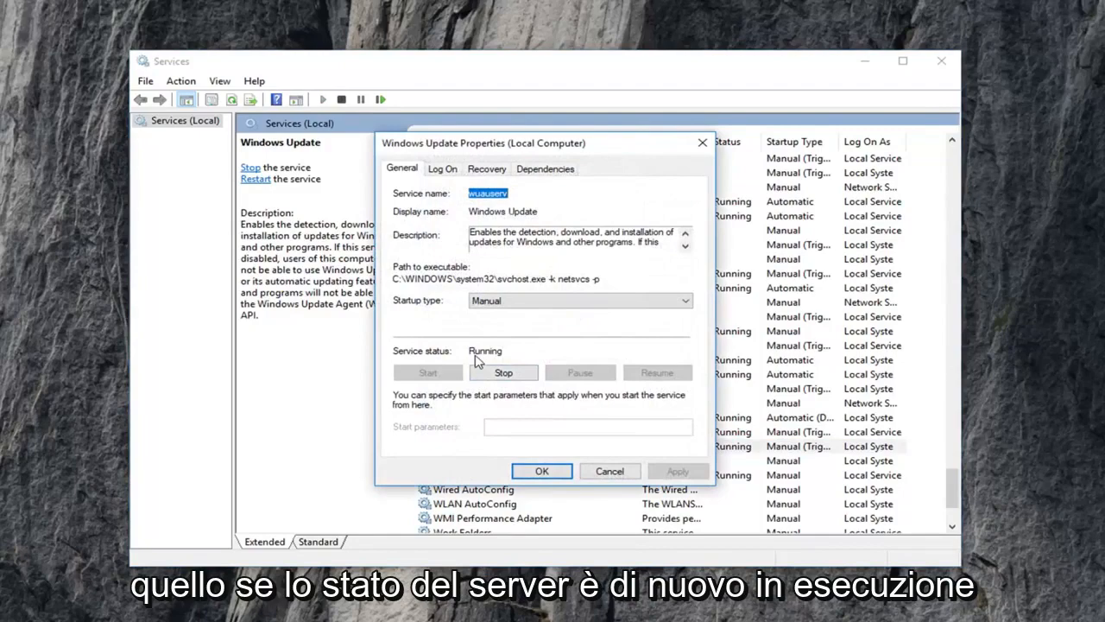
pyautogui.click(504, 373)
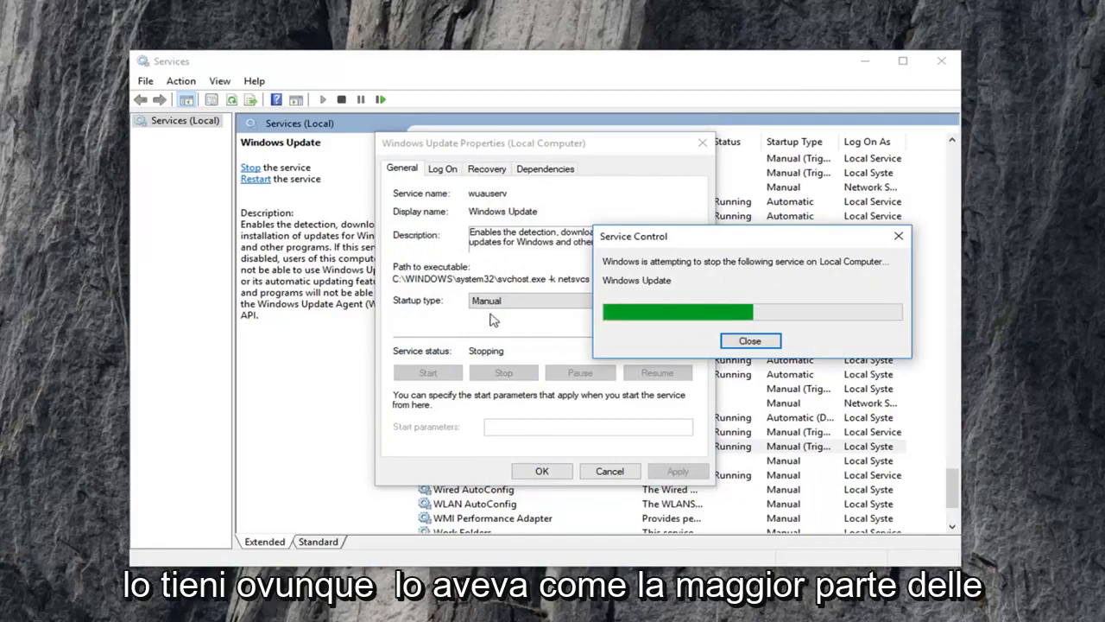
pyautogui.moveTo(509, 302)
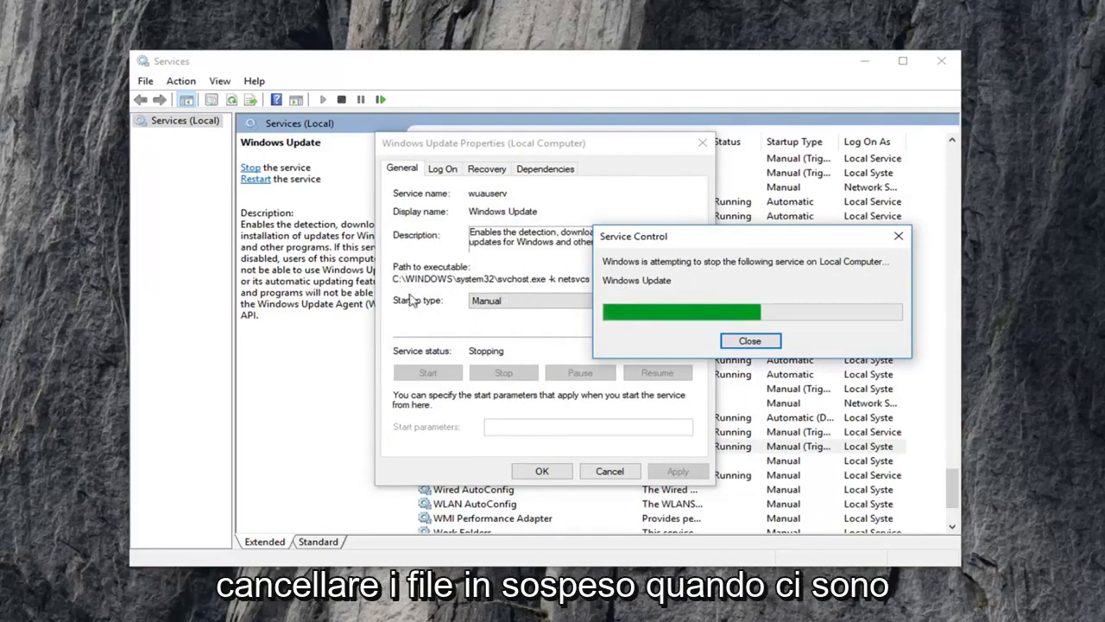
pyautogui.moveTo(482, 324)
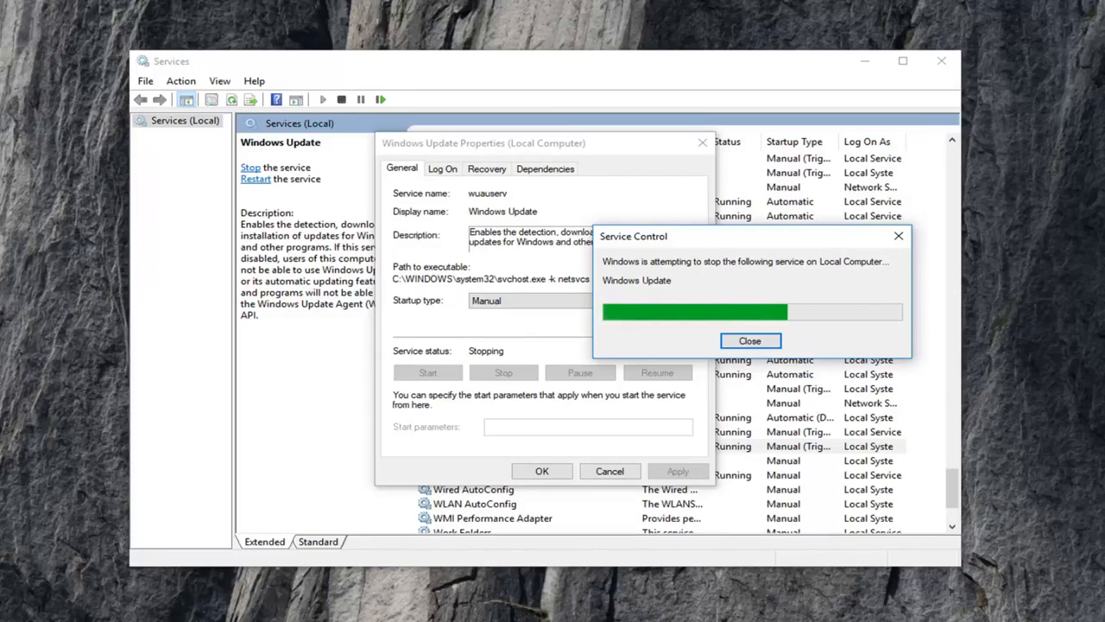
pyautogui.click(749, 340)
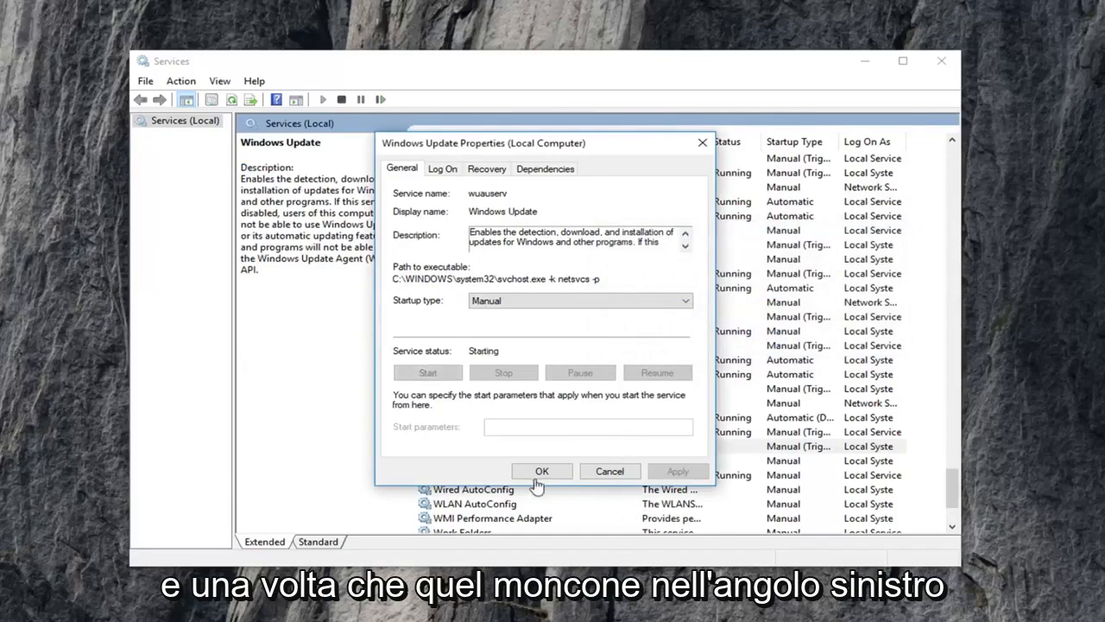
pyautogui.click(542, 470)
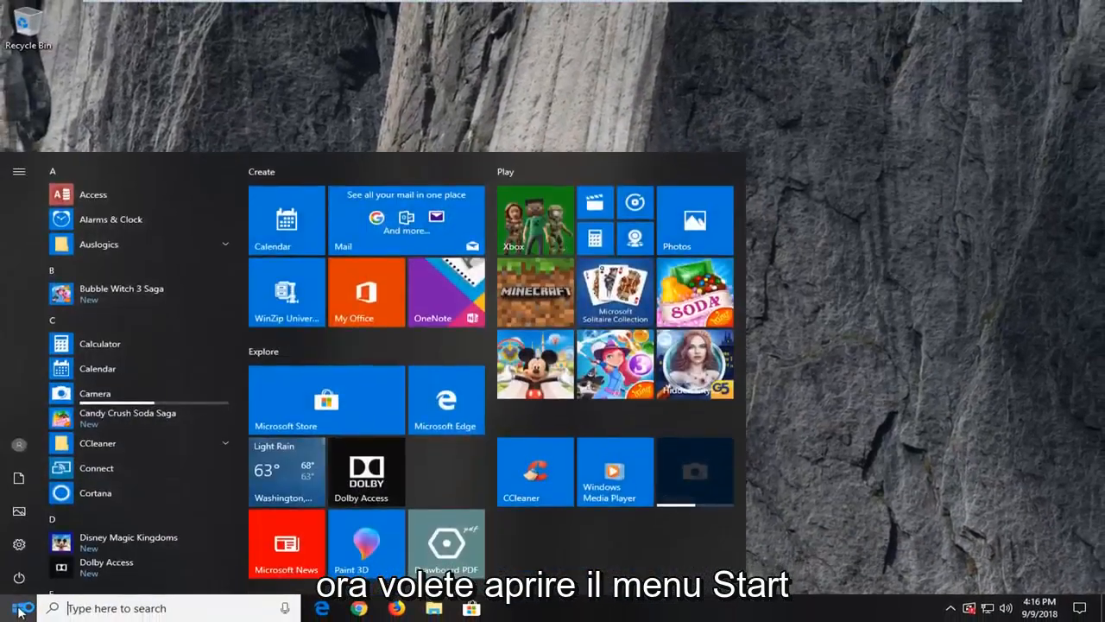
# Launch File Explorer by searching 'file expl' from Start.
pyautogui.write('file expl')
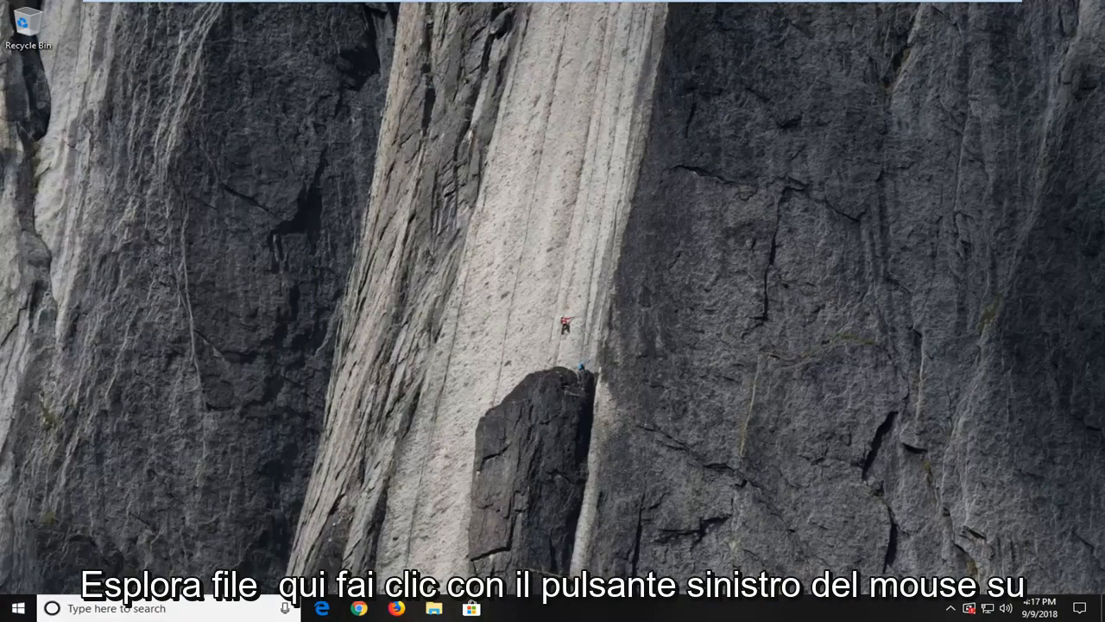
pyautogui.click(431, 608)
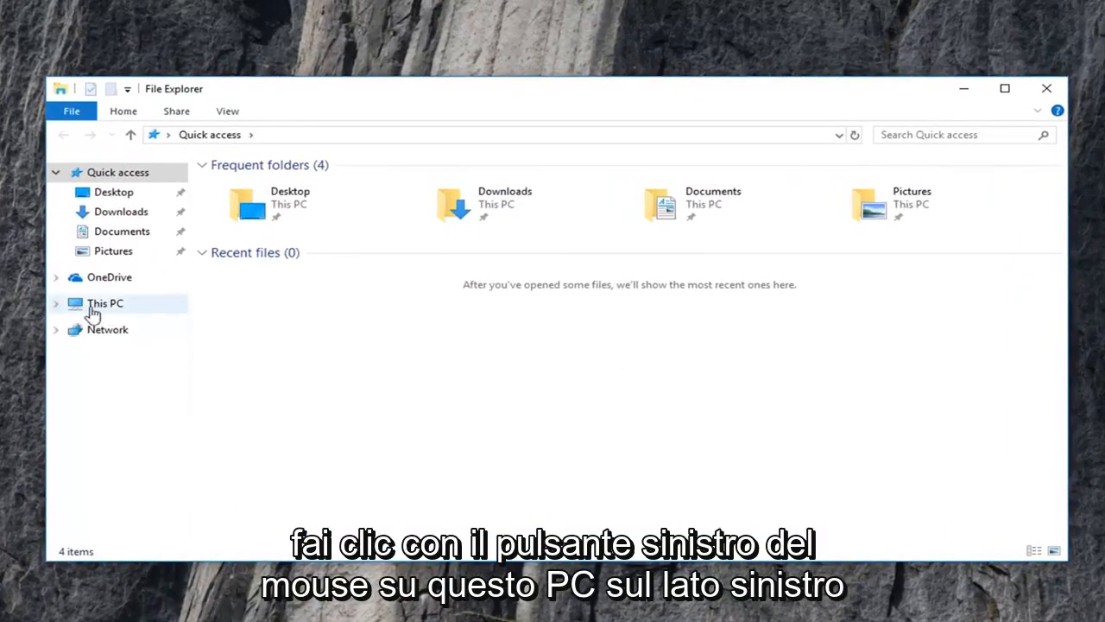
# Navigate via This PC and Local Disk (C:) into C:\Windows\SoftwareDistribution.
pyautogui.click(104, 304)
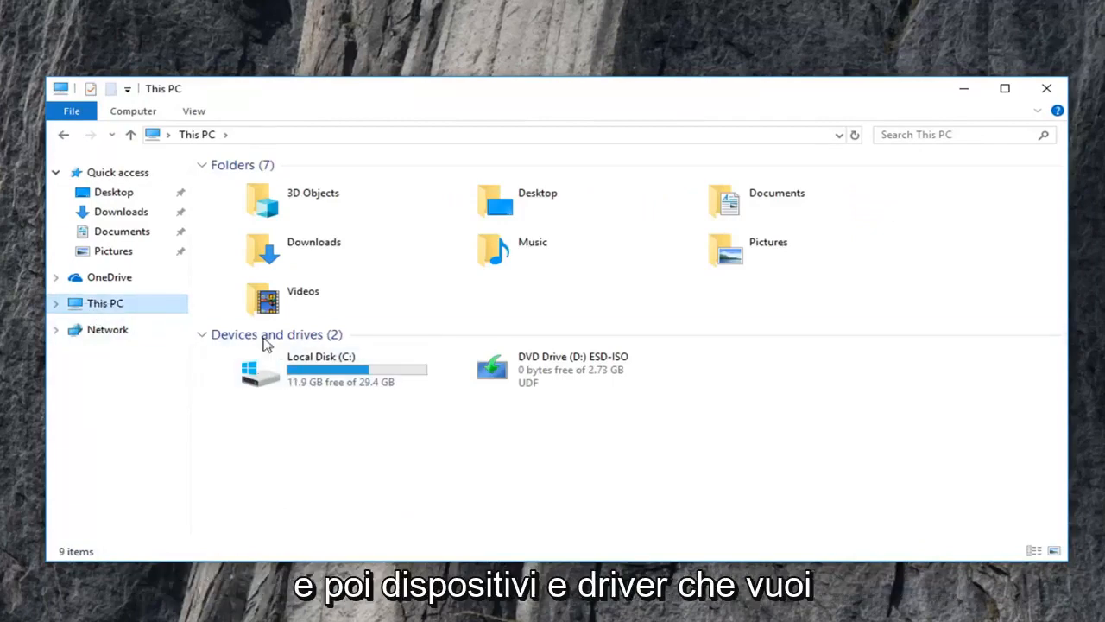
pyautogui.click(321, 373)
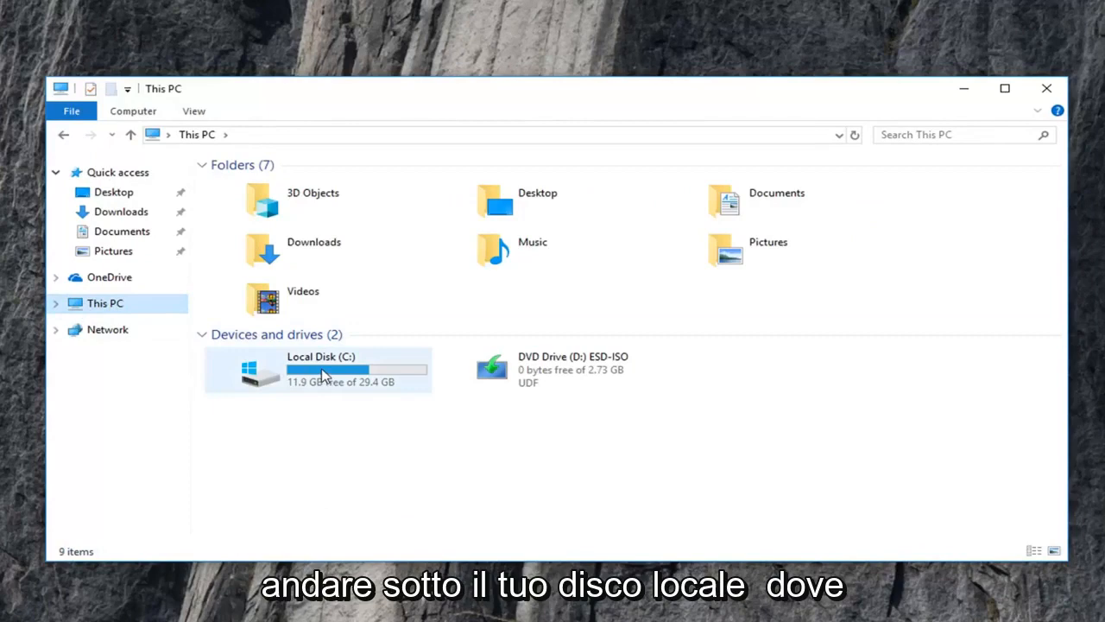
pyautogui.moveTo(325, 375)
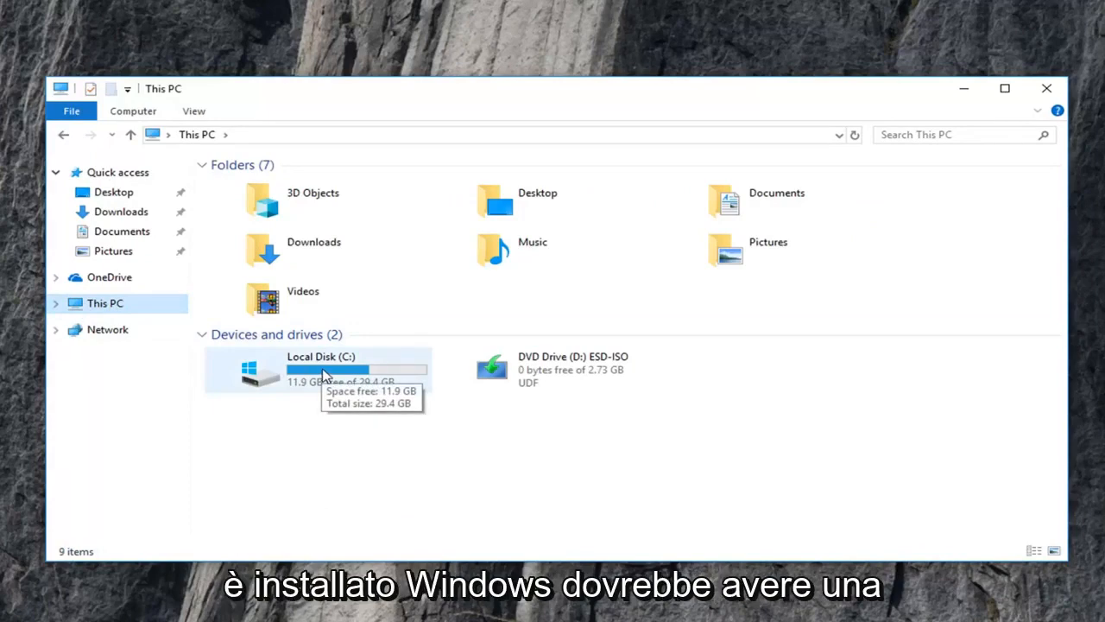
pyautogui.moveTo(260, 382)
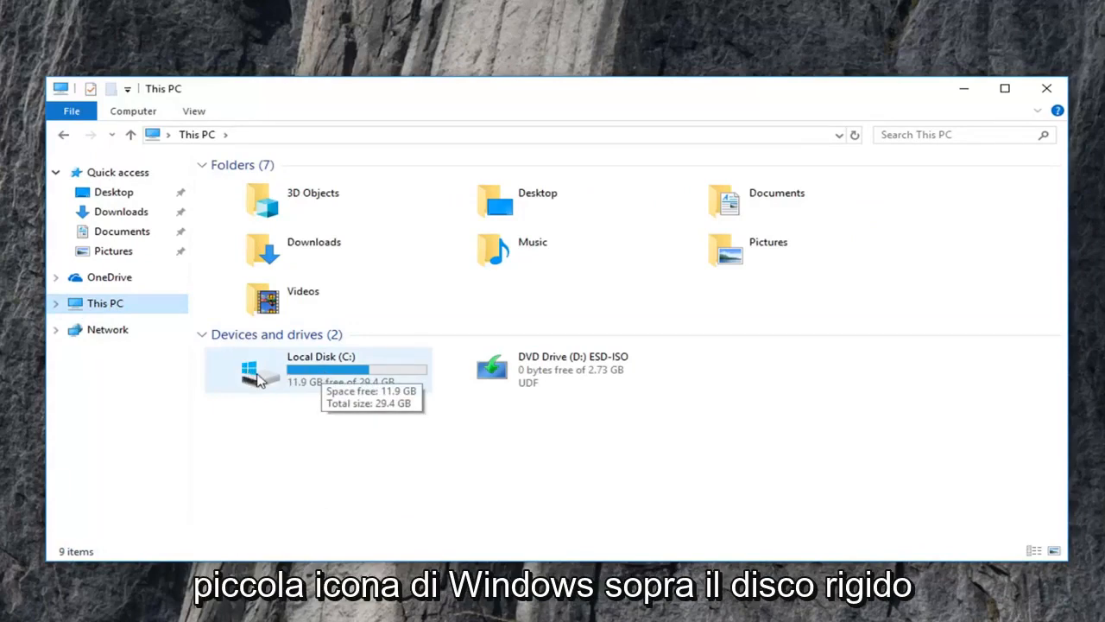
pyautogui.moveTo(287, 381)
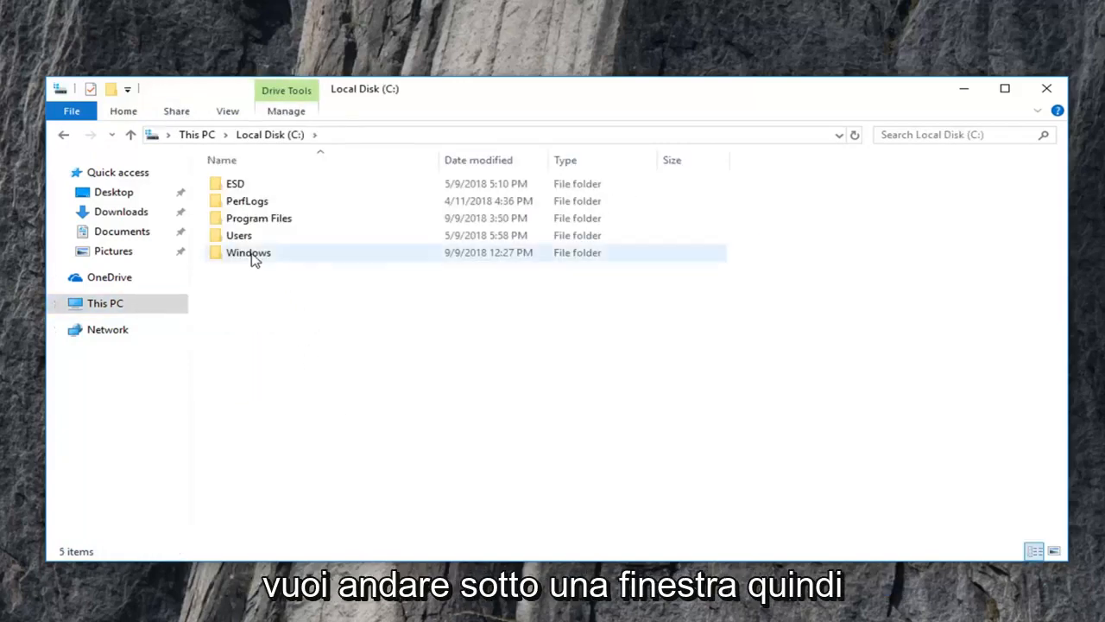
pyautogui.doubleClick(248, 252)
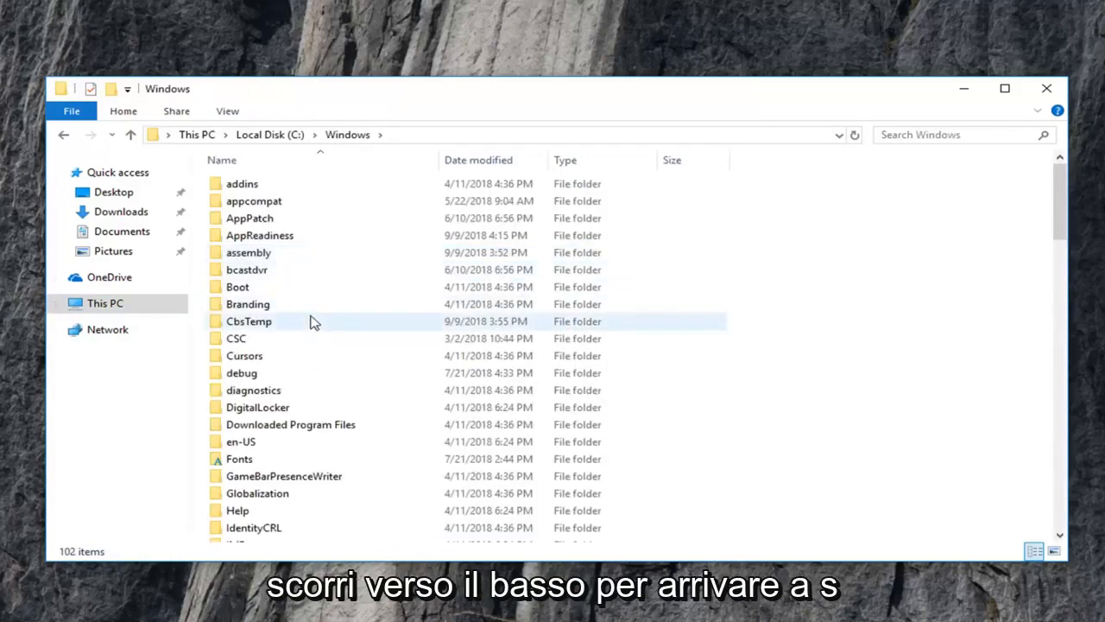
pyautogui.scroll(-3)
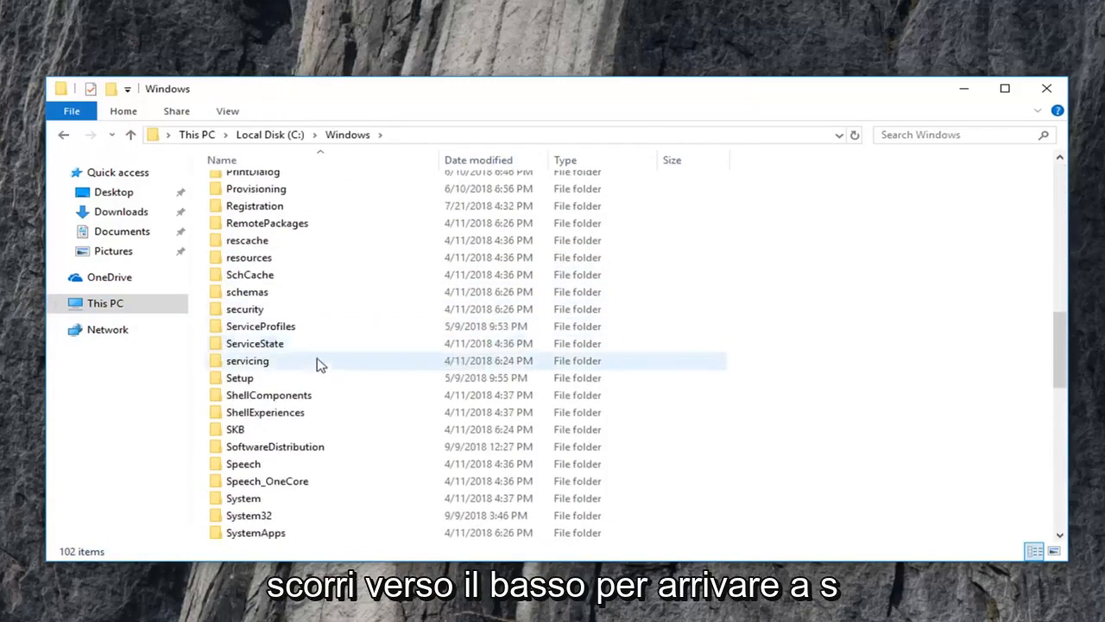
pyautogui.doubleClick(275, 446)
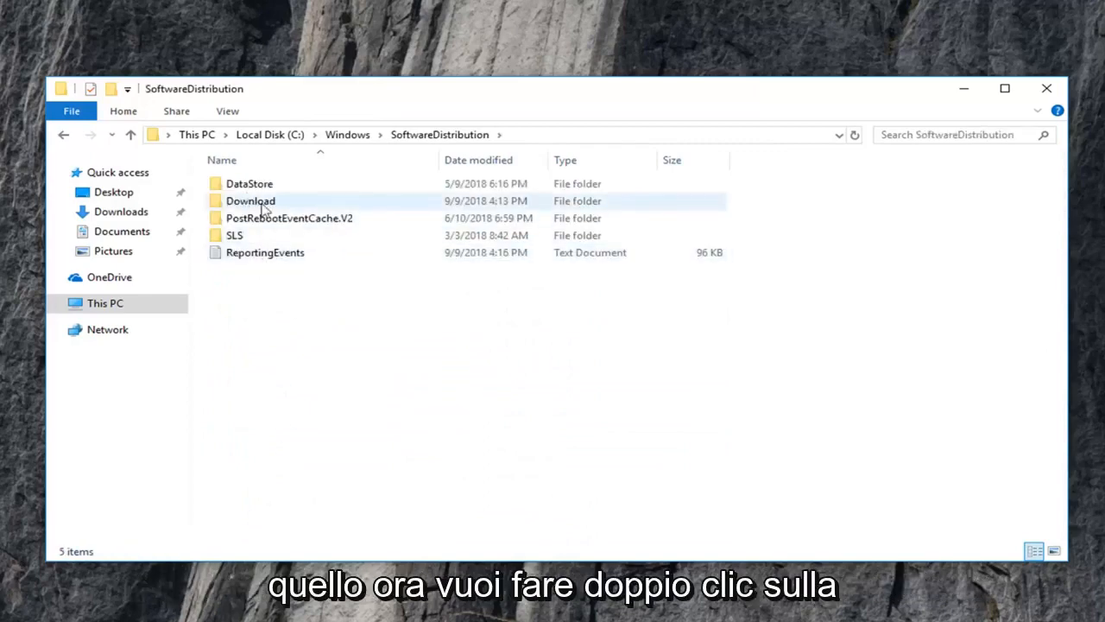
# Select all 28 items in the Download folder and delete them.
pyautogui.doubleClick(250, 201)
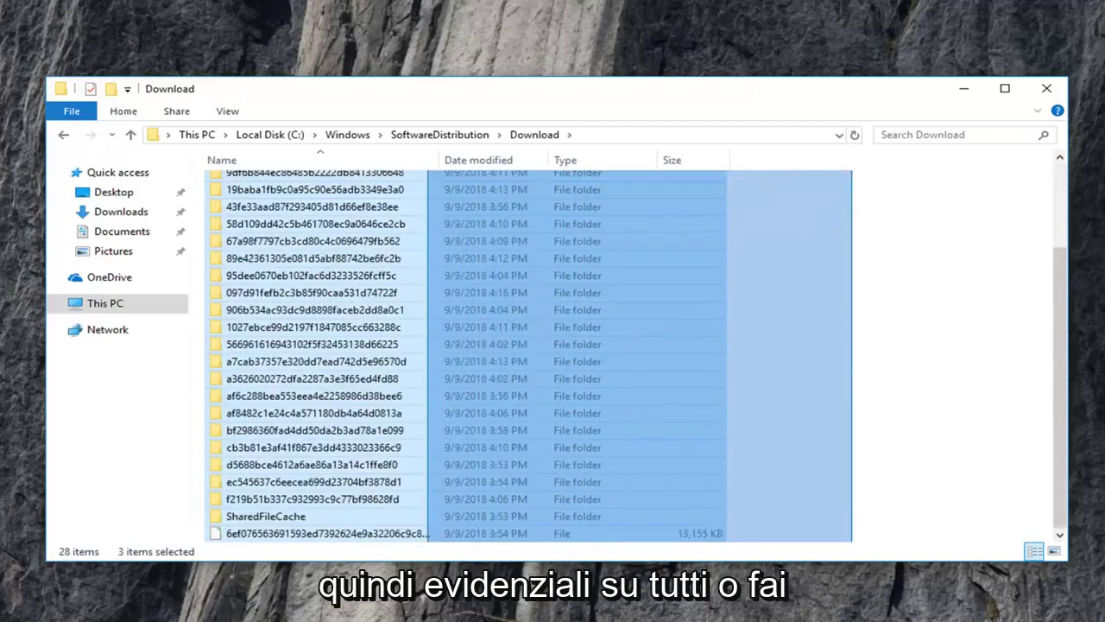
pyautogui.press('ctrl+a')
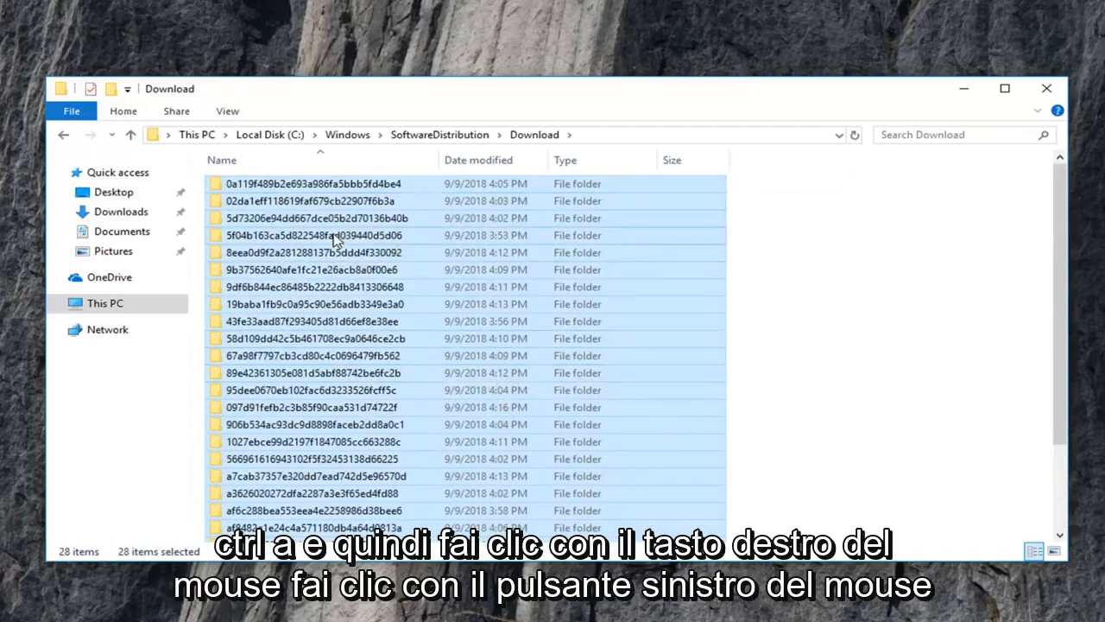
pyautogui.rightClick(335, 235)
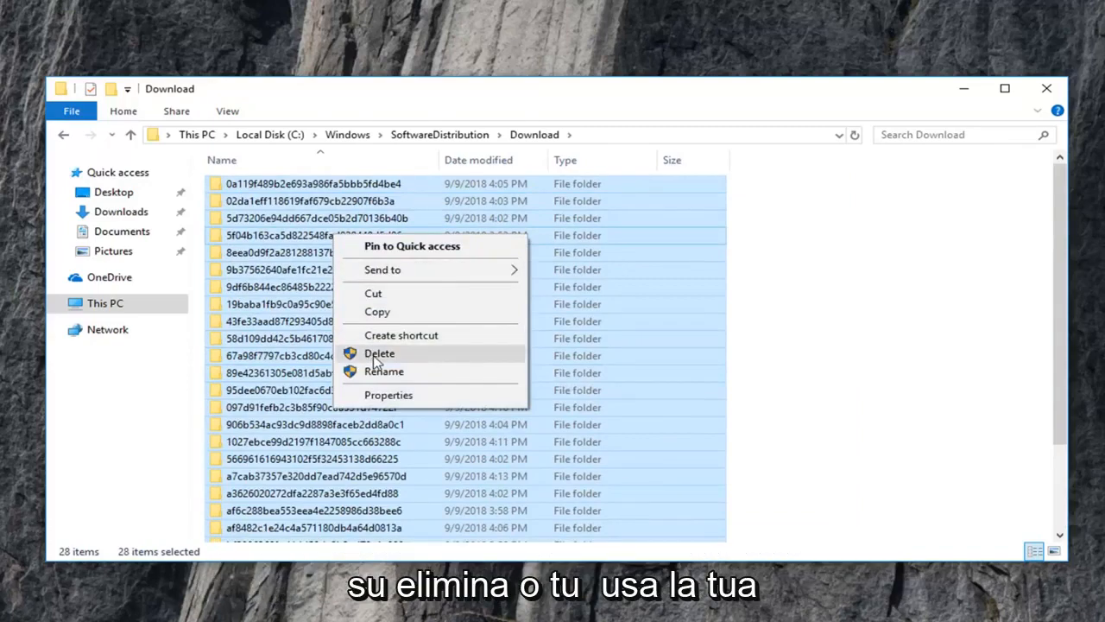
pyautogui.click(380, 352)
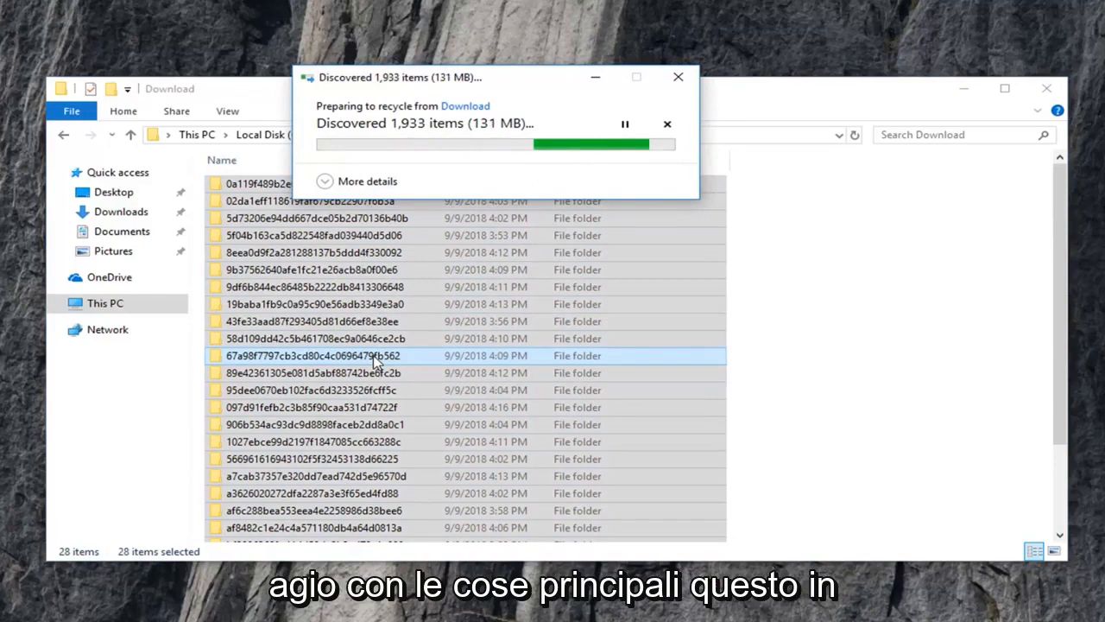
pyautogui.moveTo(440, 252)
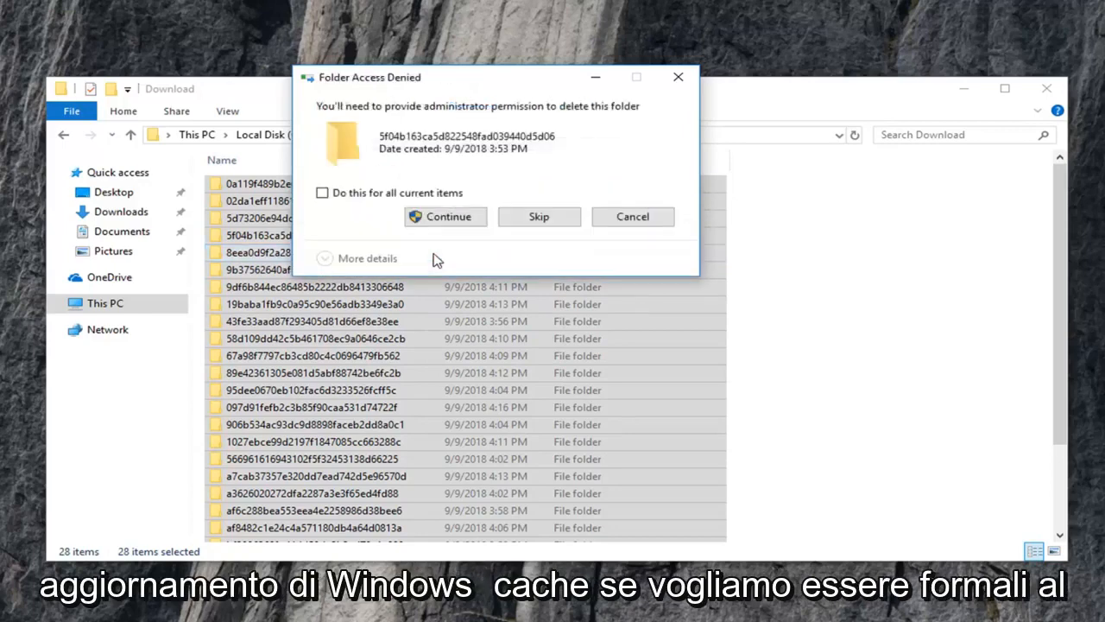
pyautogui.moveTo(378, 103)
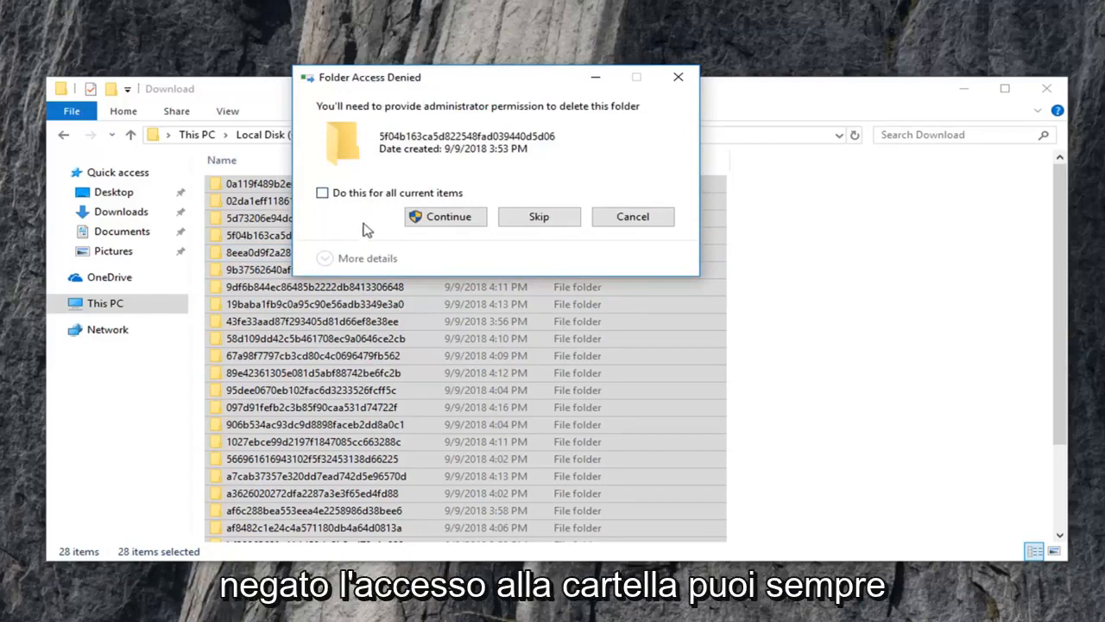
# Grant administrator permission for all current items, then close the emptied Download folder.
pyautogui.click(321, 193)
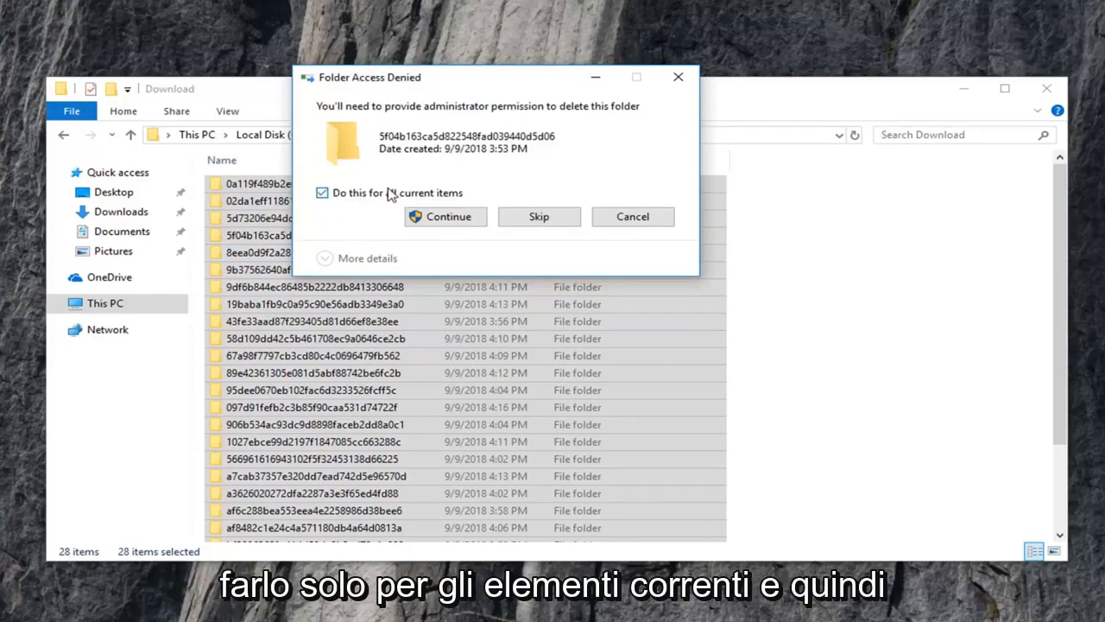
pyautogui.click(446, 217)
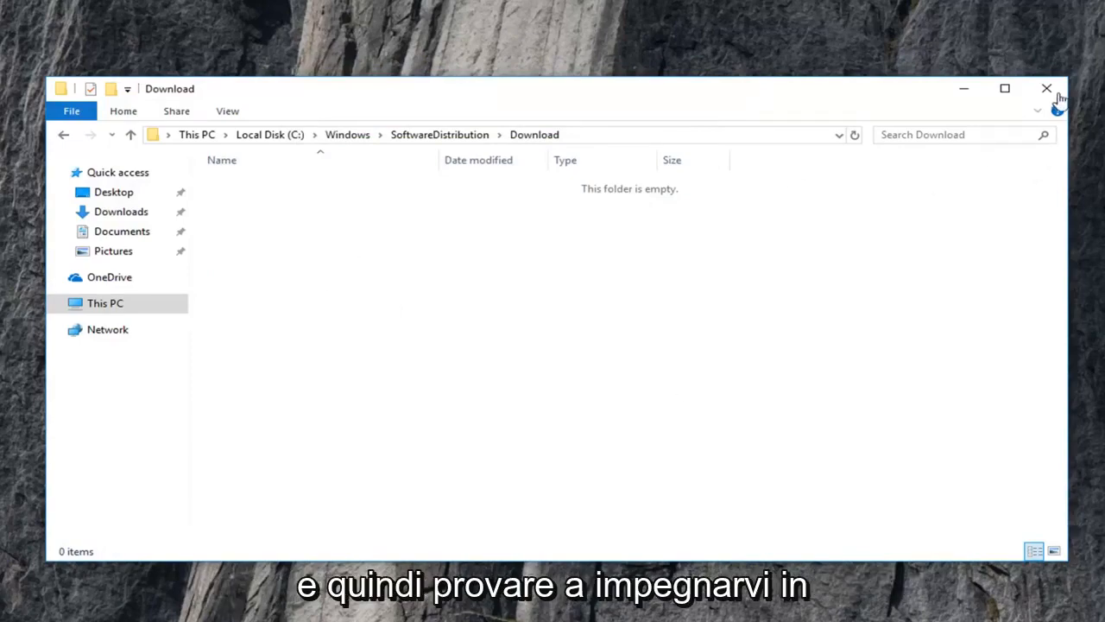
pyautogui.click(1043, 88)
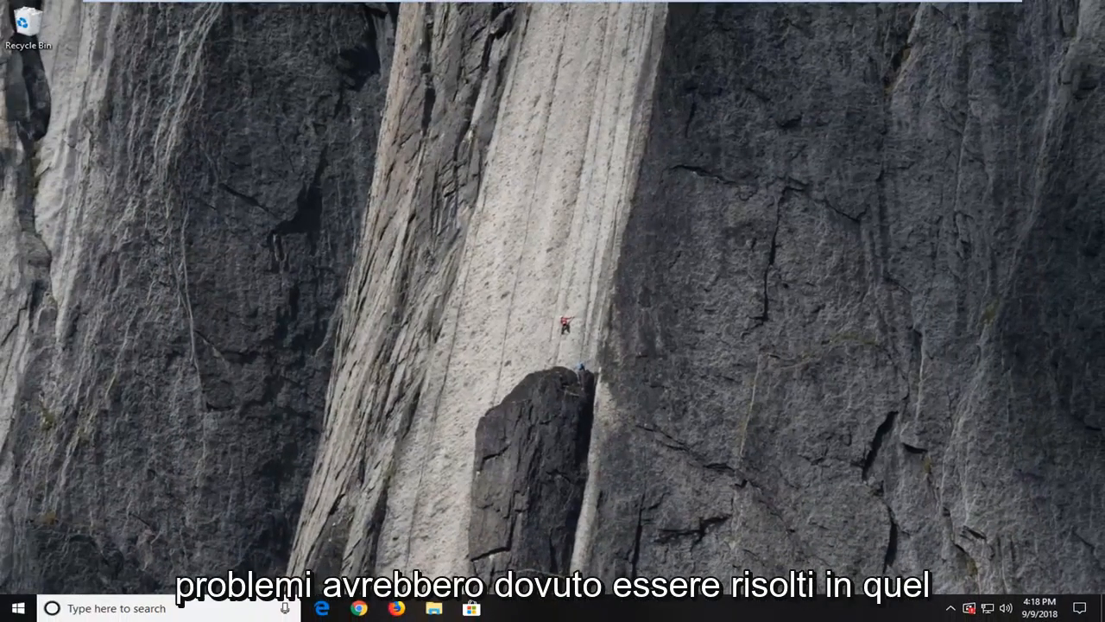